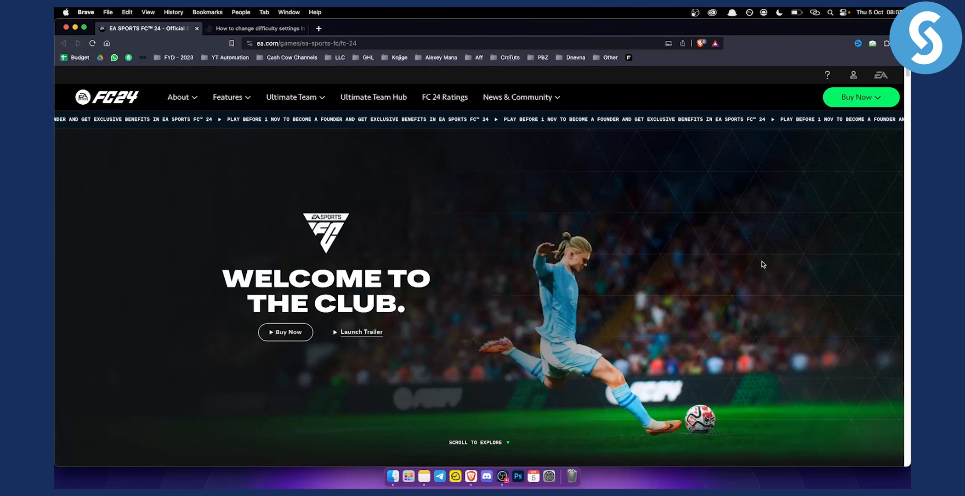
pyautogui.moveTo(301, 191)
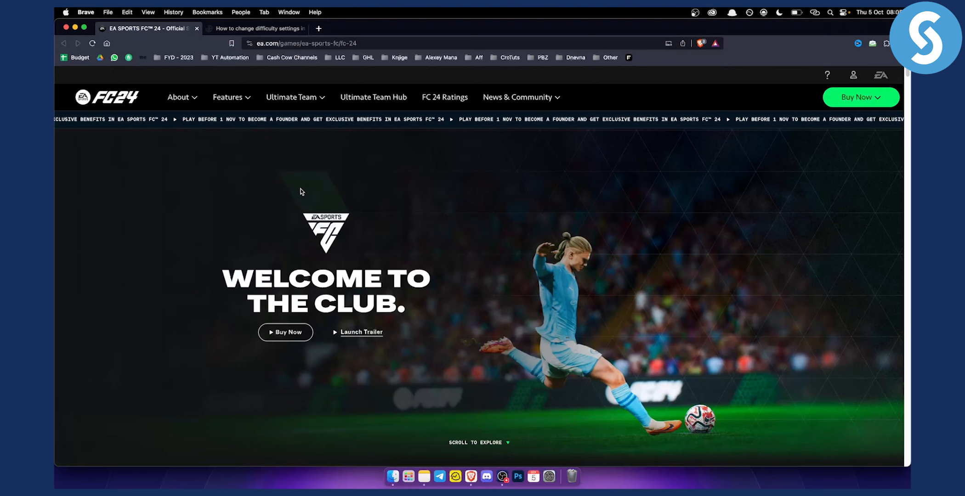
# Show the Dexerto difficulty guide and highlight 'EA FC 24 main menu' in step one
pyautogui.click(256, 28)
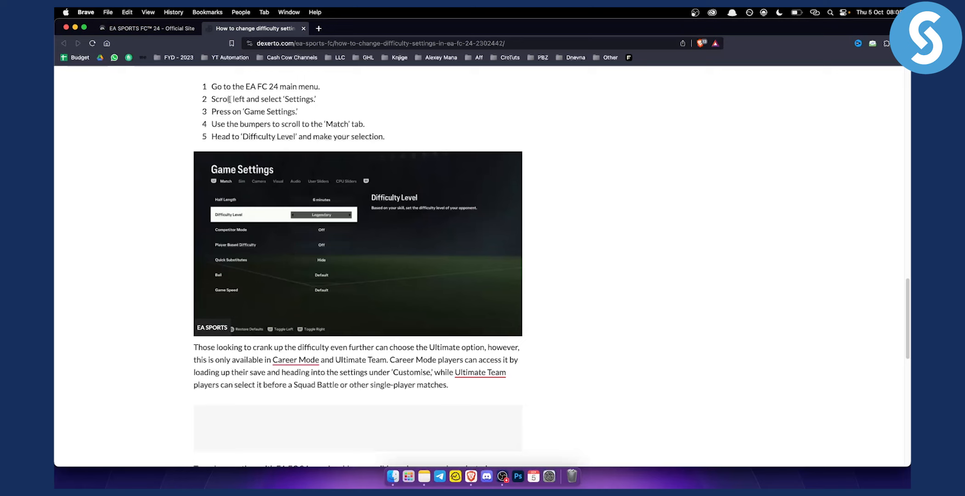
pyautogui.moveTo(245, 86); pyautogui.dragTo(317, 87)
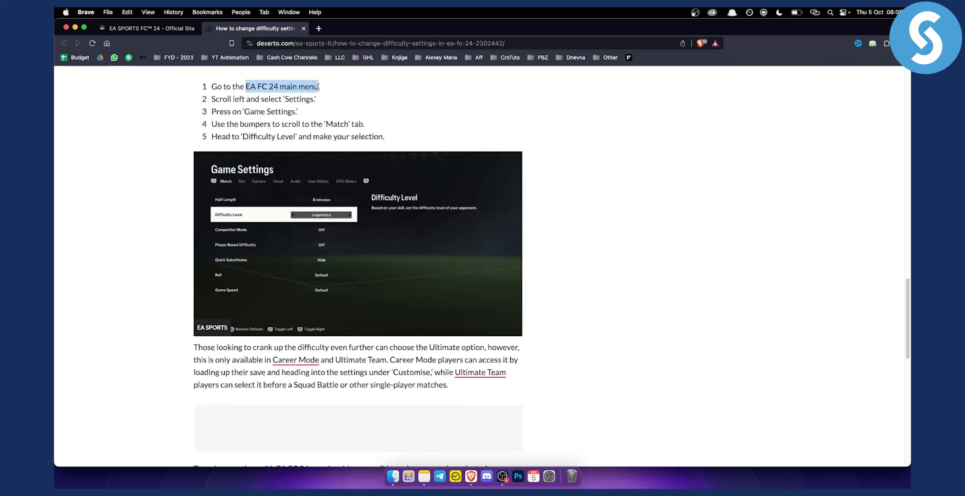
pyautogui.moveTo(339, 155)
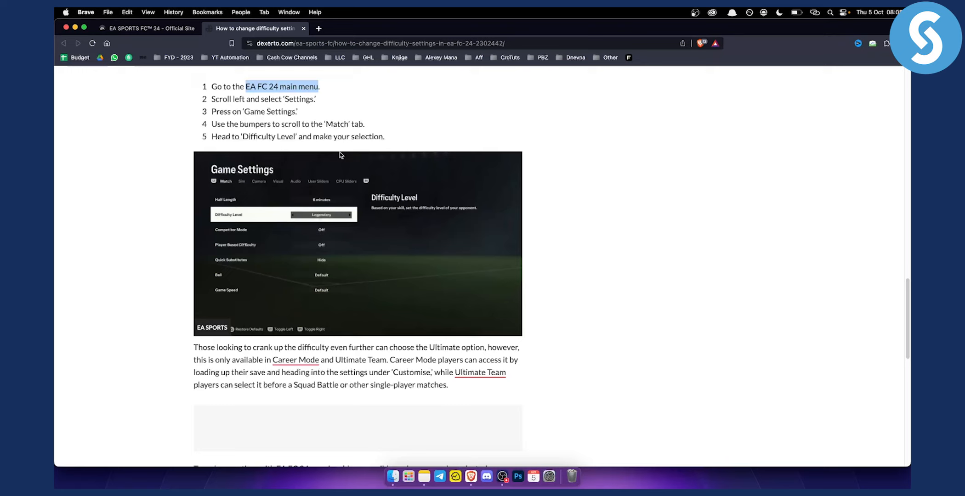
pyautogui.moveTo(212, 166)
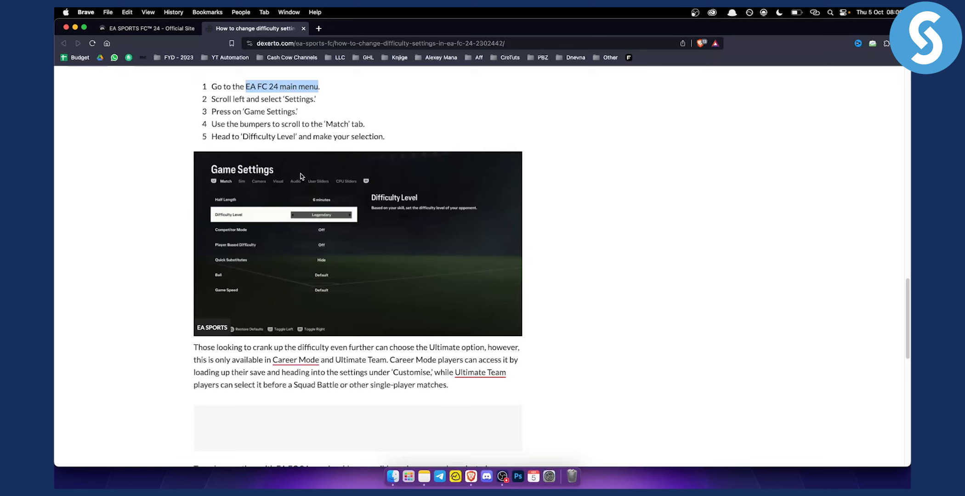
pyautogui.moveTo(242, 175)
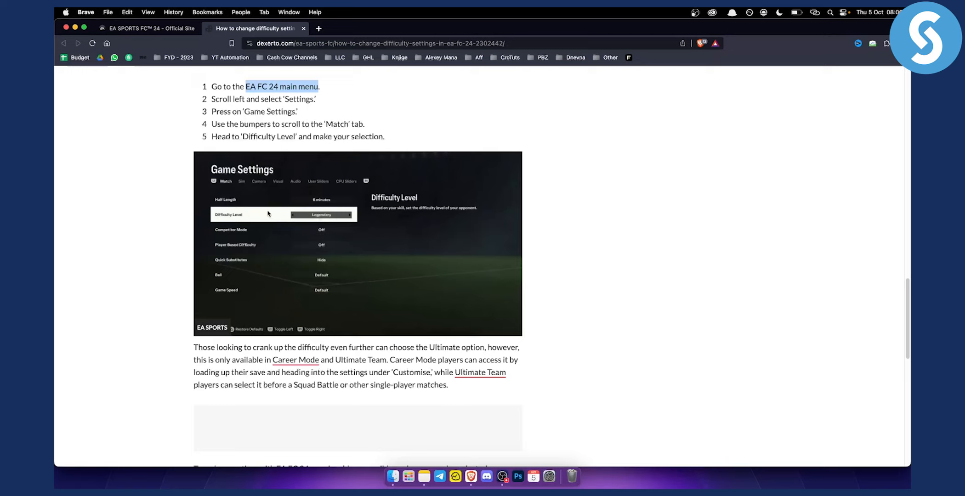
pyautogui.moveTo(241, 184)
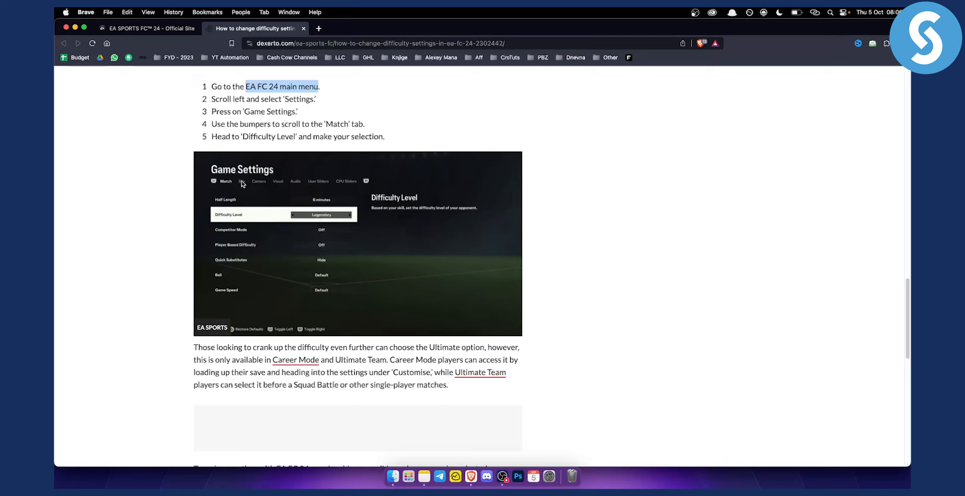
pyautogui.moveTo(409, 234)
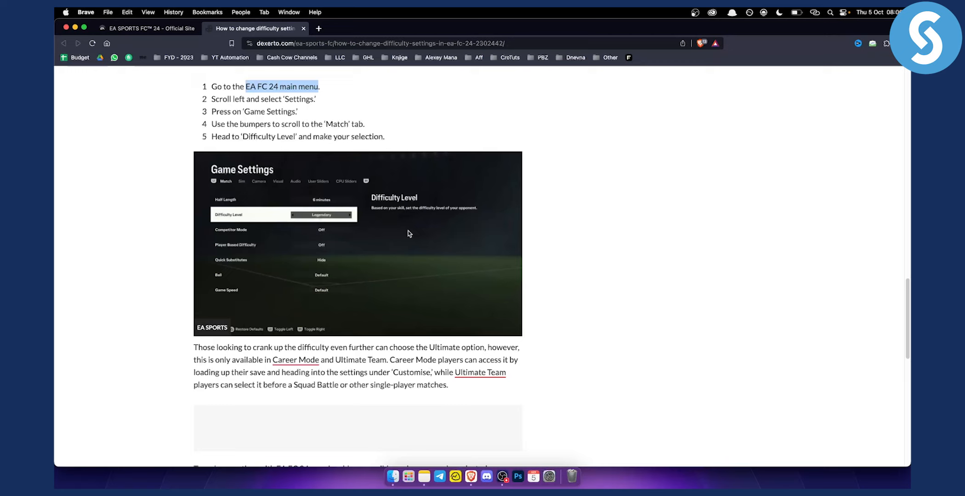
pyautogui.moveTo(269, 223)
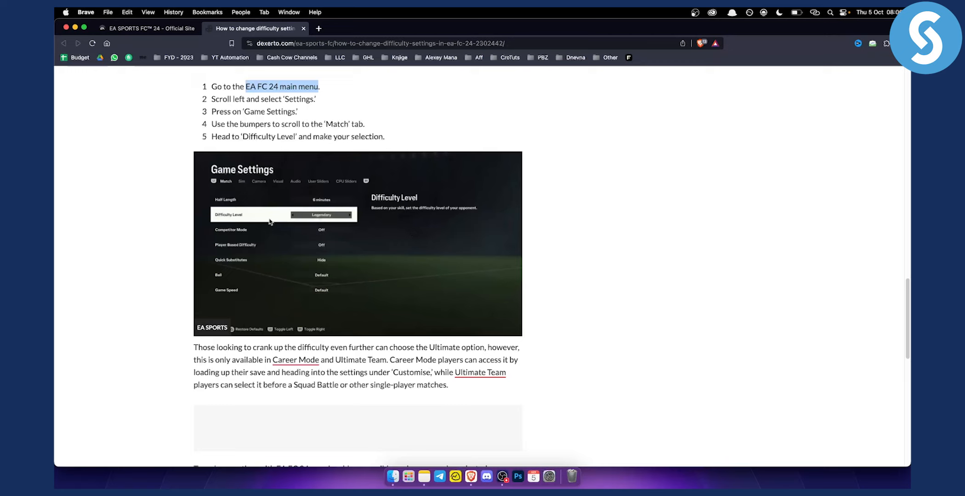
pyautogui.moveTo(319, 197)
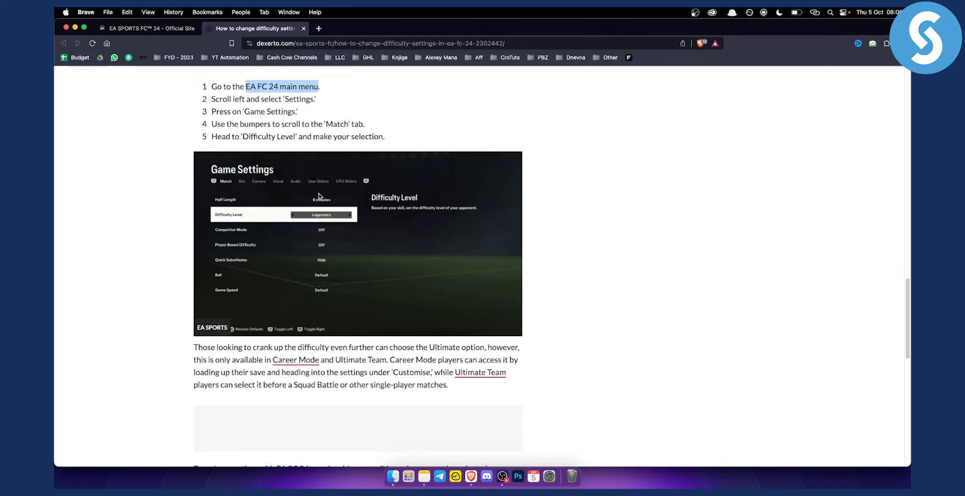
pyautogui.moveTo(319, 196)
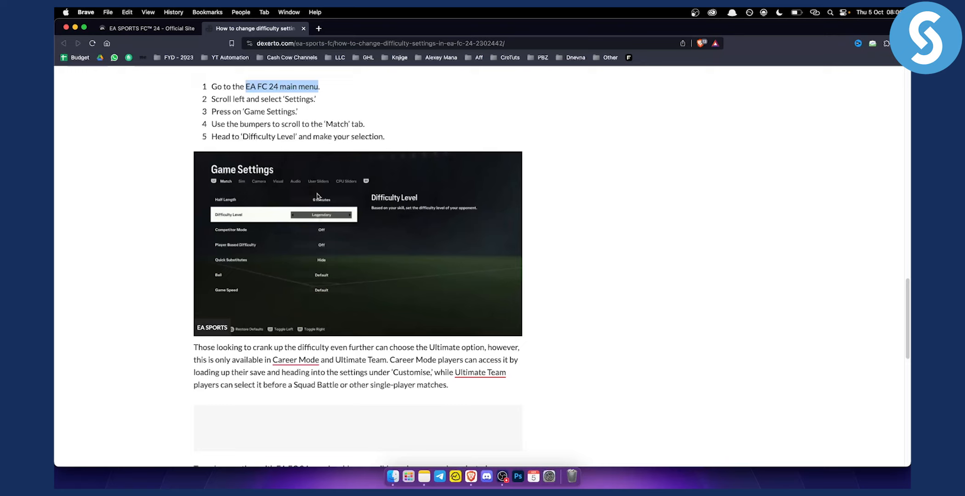
pyautogui.moveTo(318, 196)
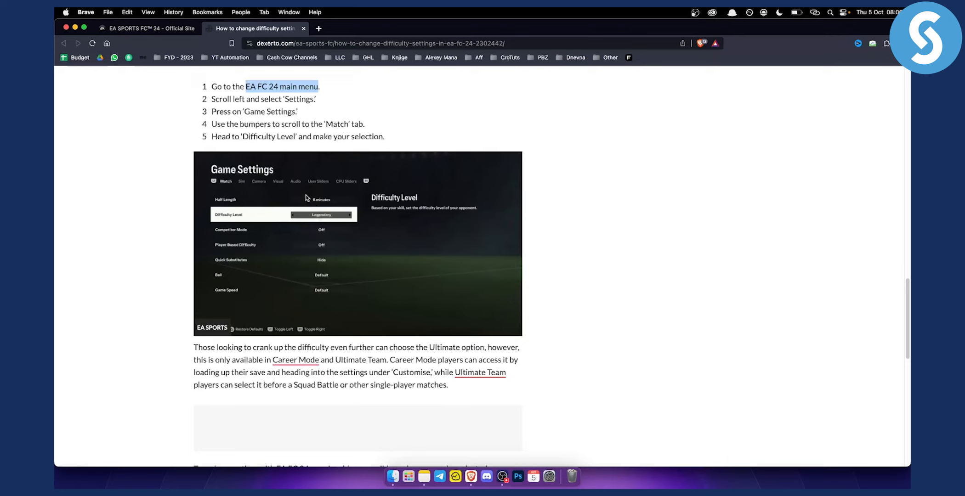
pyautogui.moveTo(226, 178)
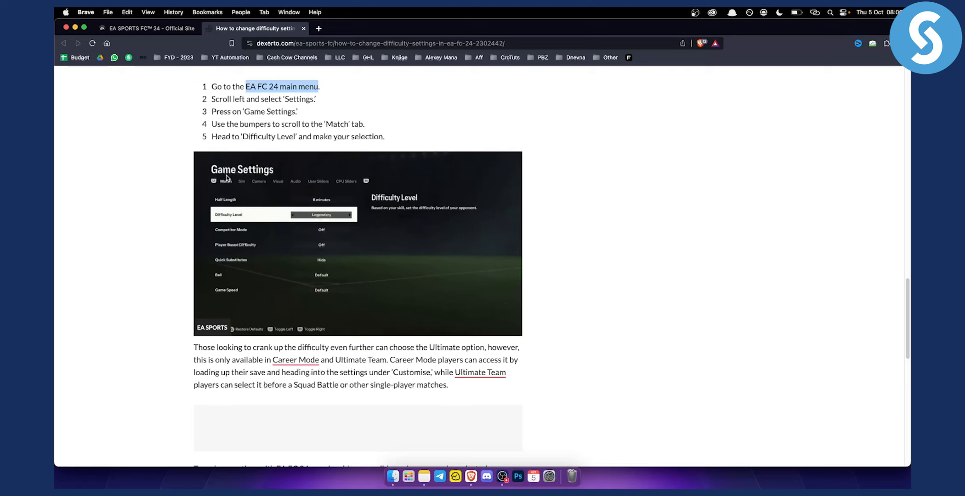